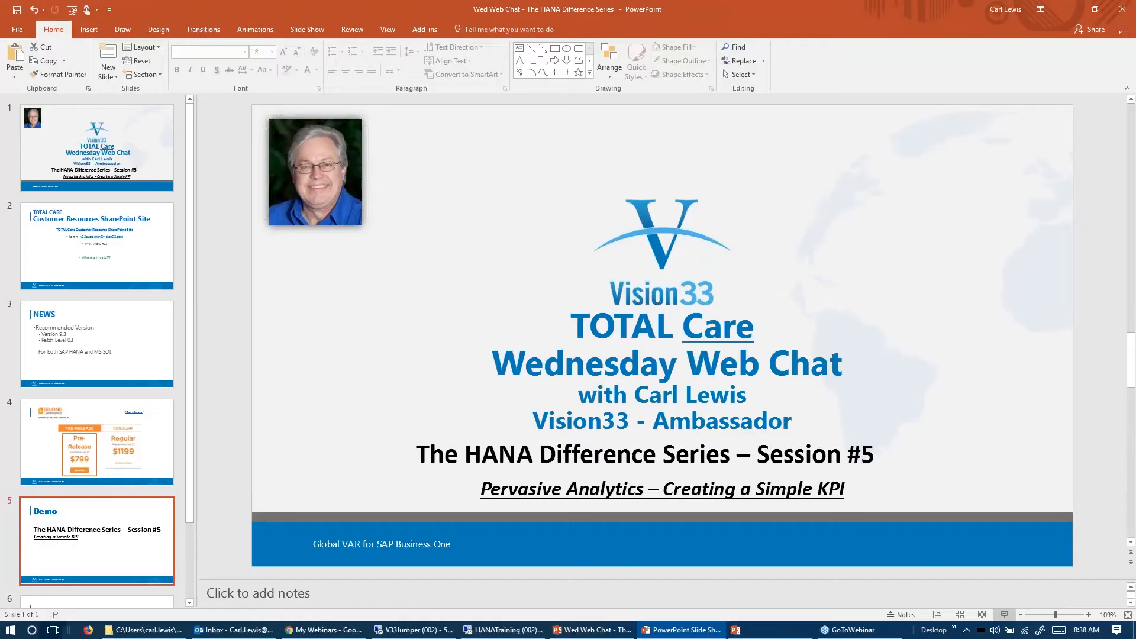
Show the Creating a Simple KPI demo slide, then switch to the HANATraining remote desktop.
click(97, 539)
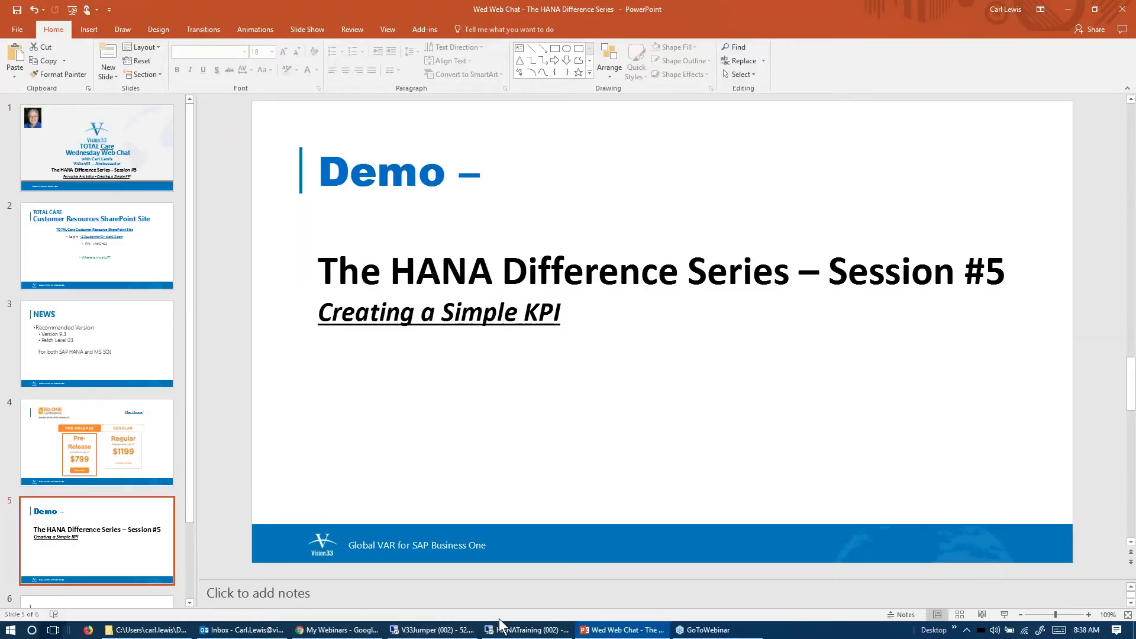
mouse_move(525, 628)
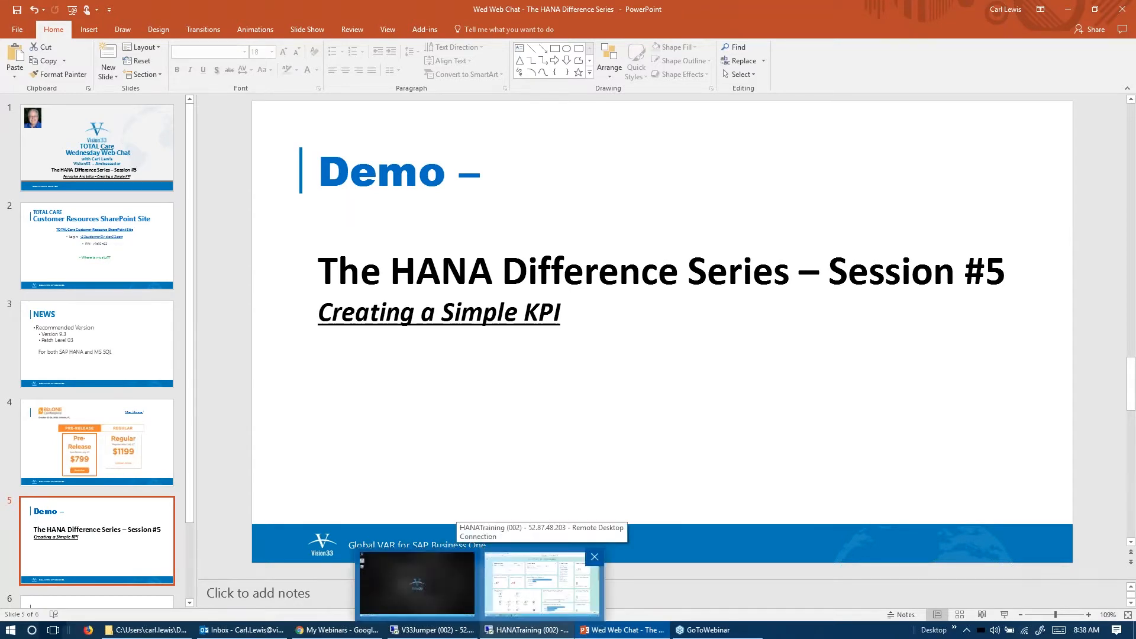
click(540, 587)
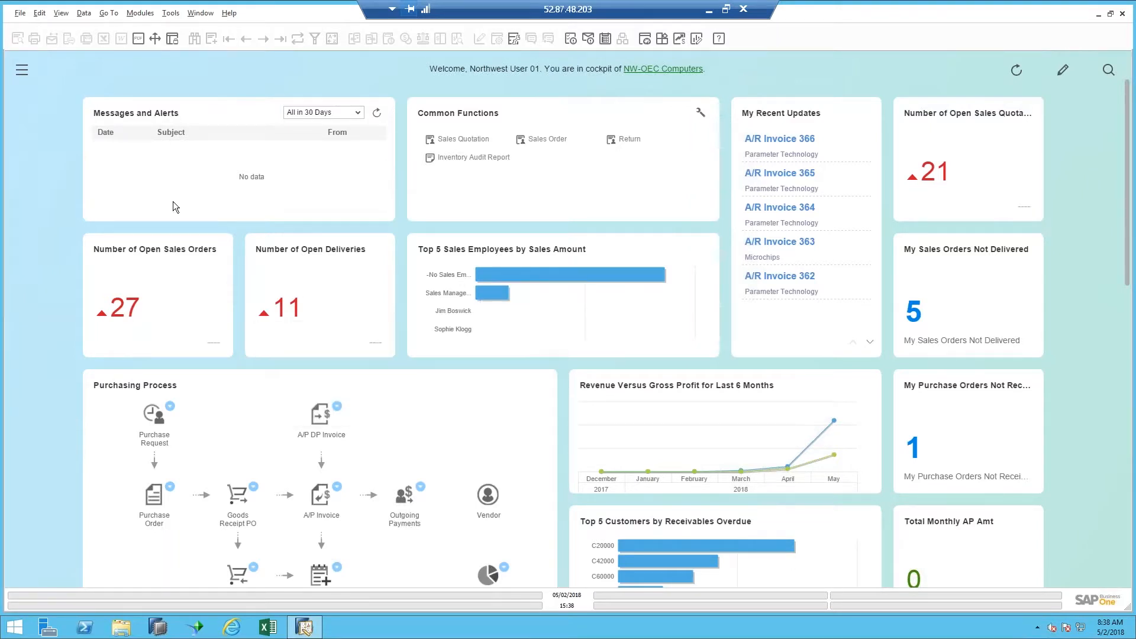
mouse_move(344, 304)
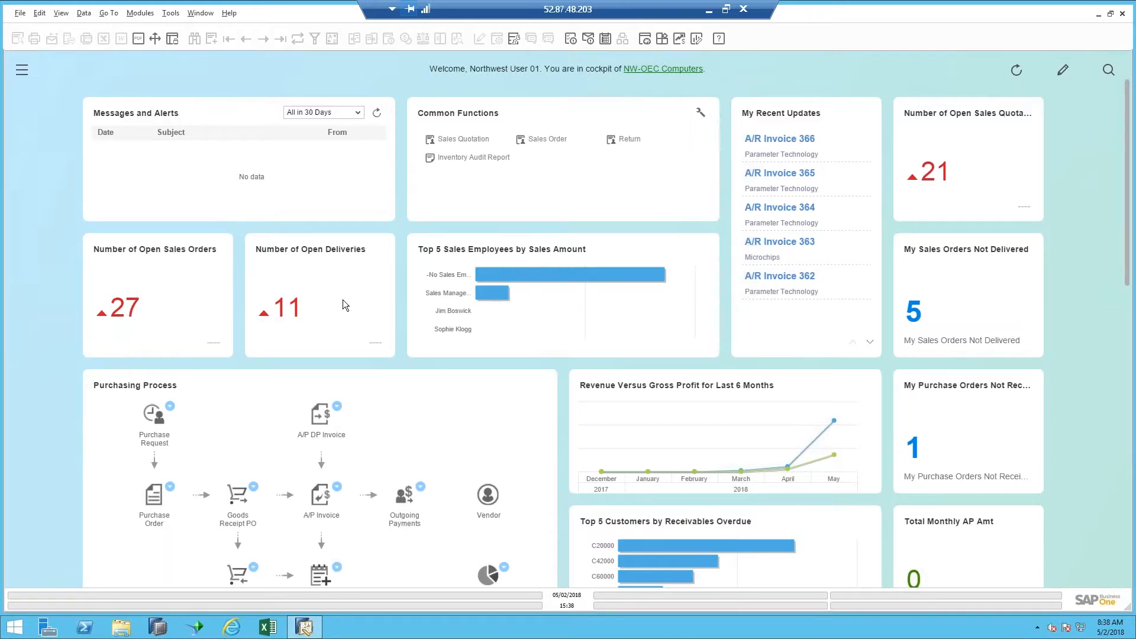
mouse_move(882, 54)
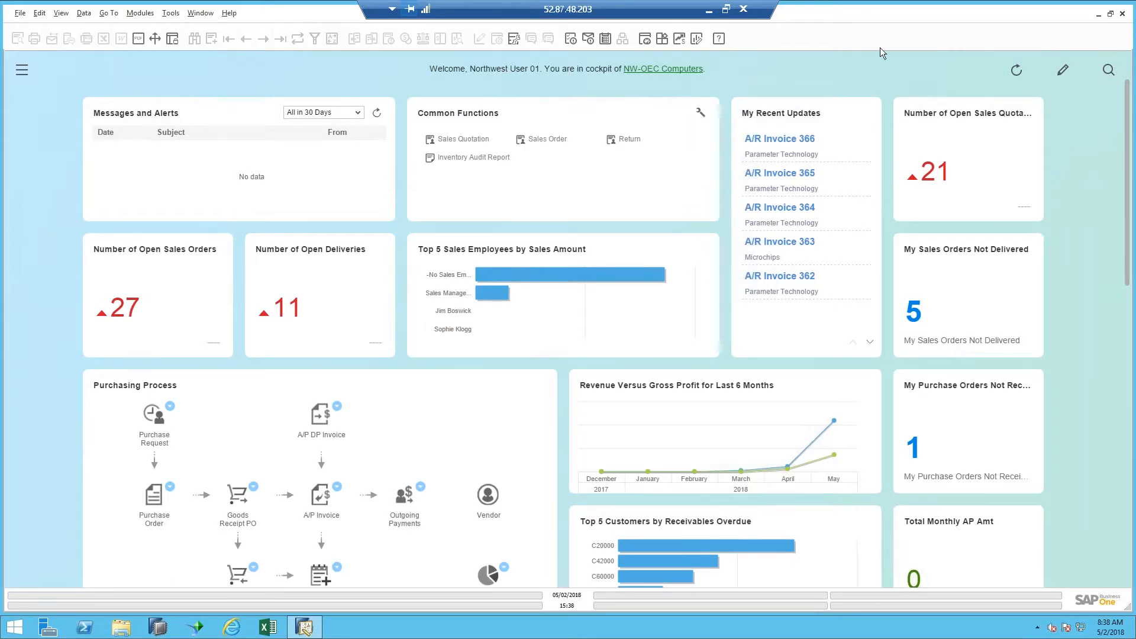
mouse_move(1063, 37)
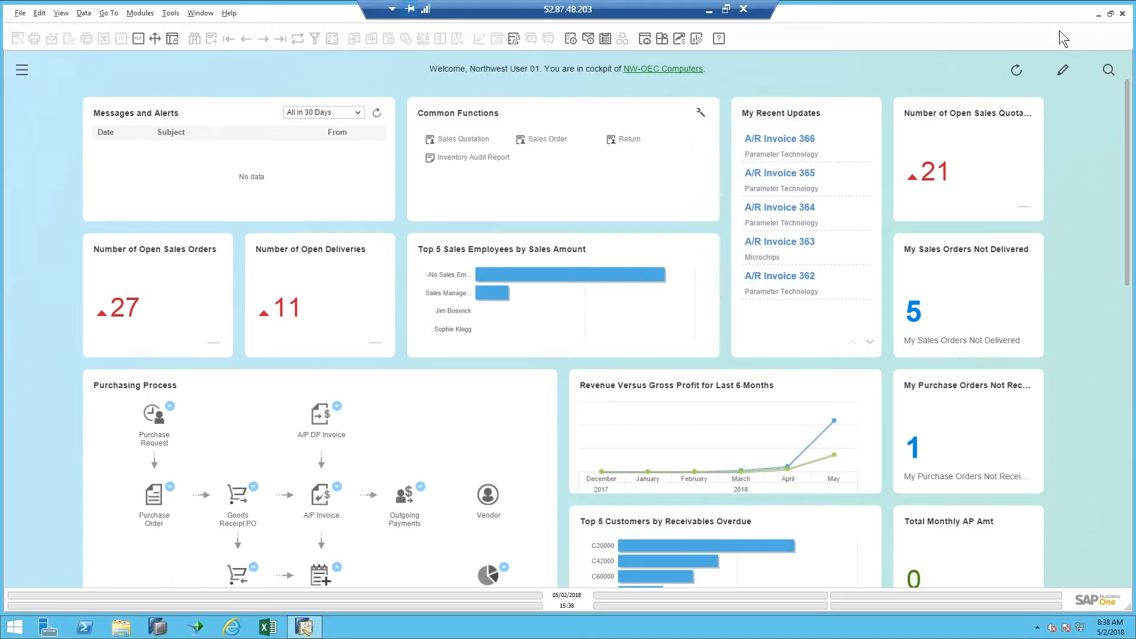
mouse_move(1128, 150)
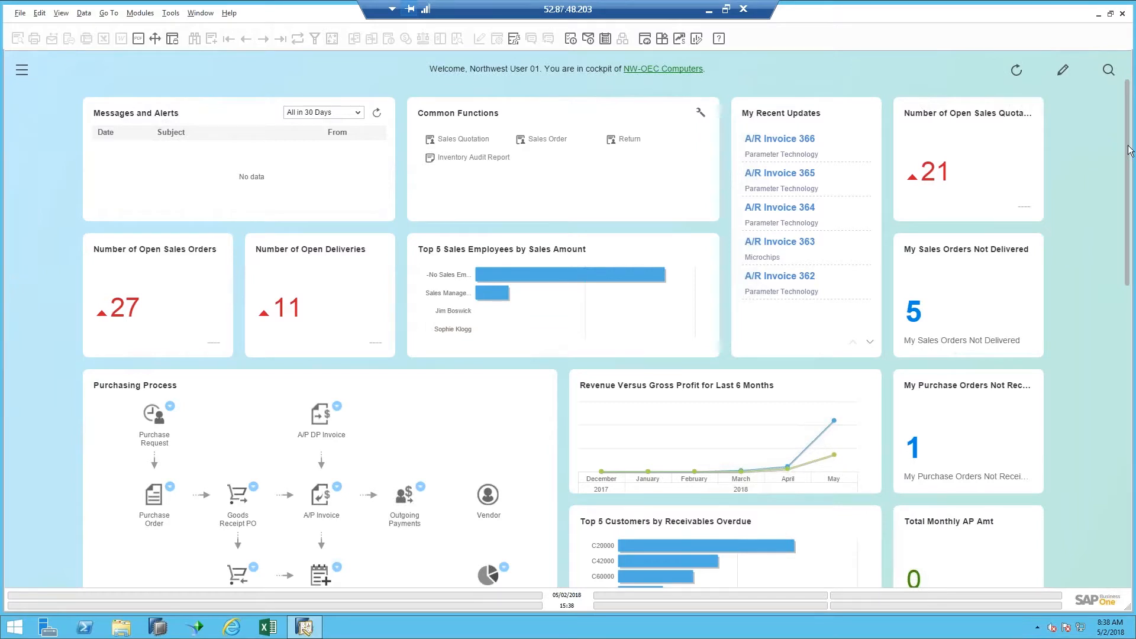
mouse_move(1131, 318)
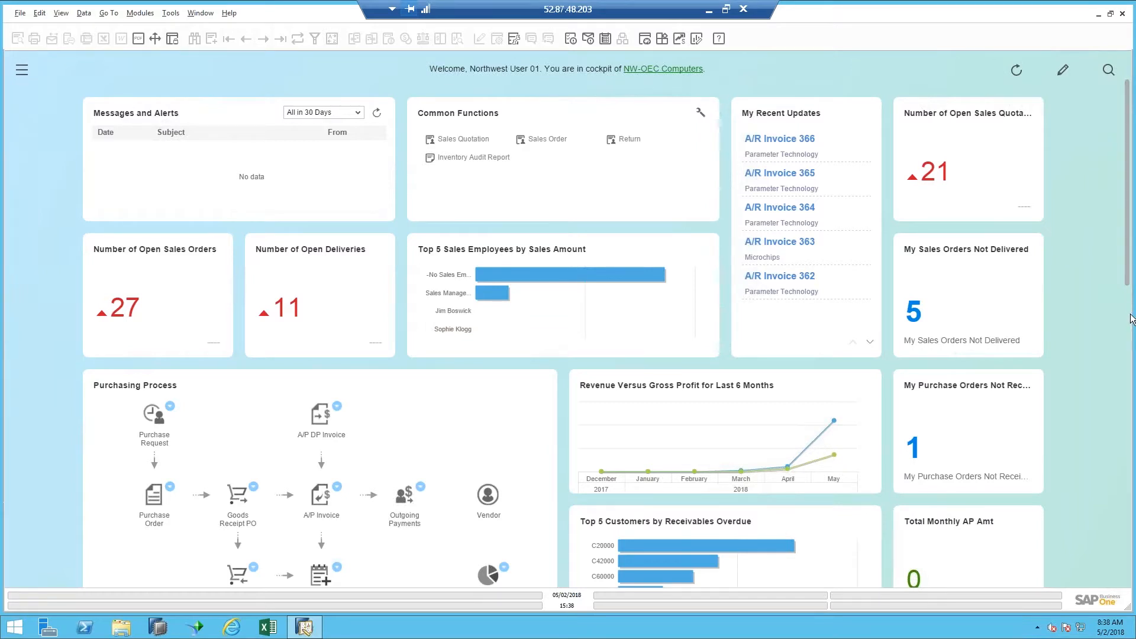
Scroll the cockpit down to the Sales Orders No/Yes/Yes-and-No Deposits KPI tiles.
scroll(down, 3)
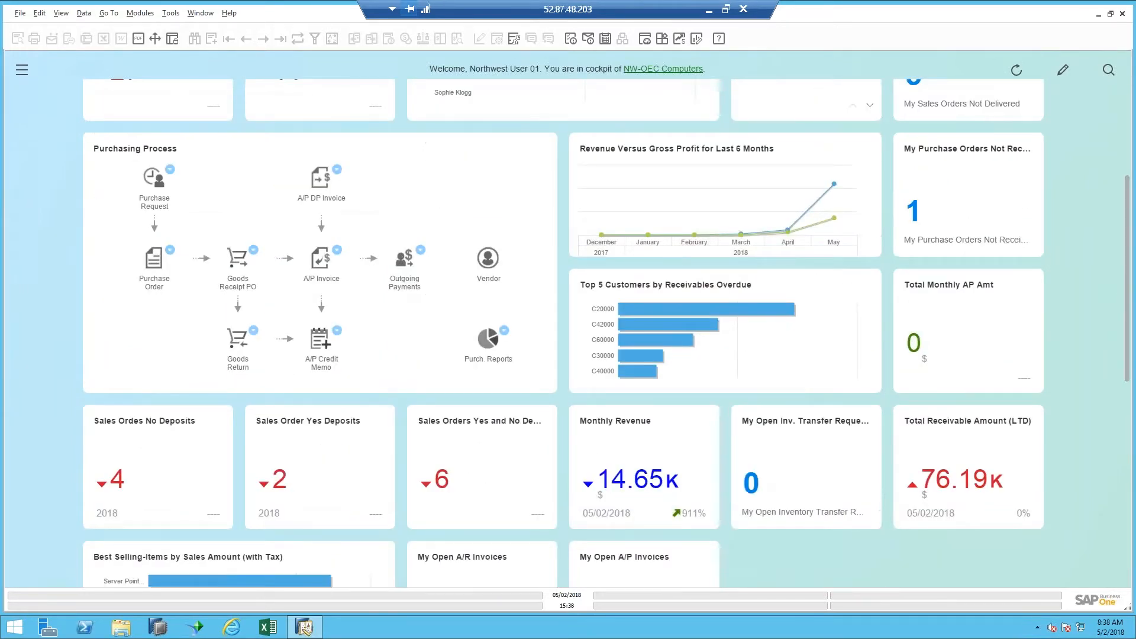
mouse_move(145, 421)
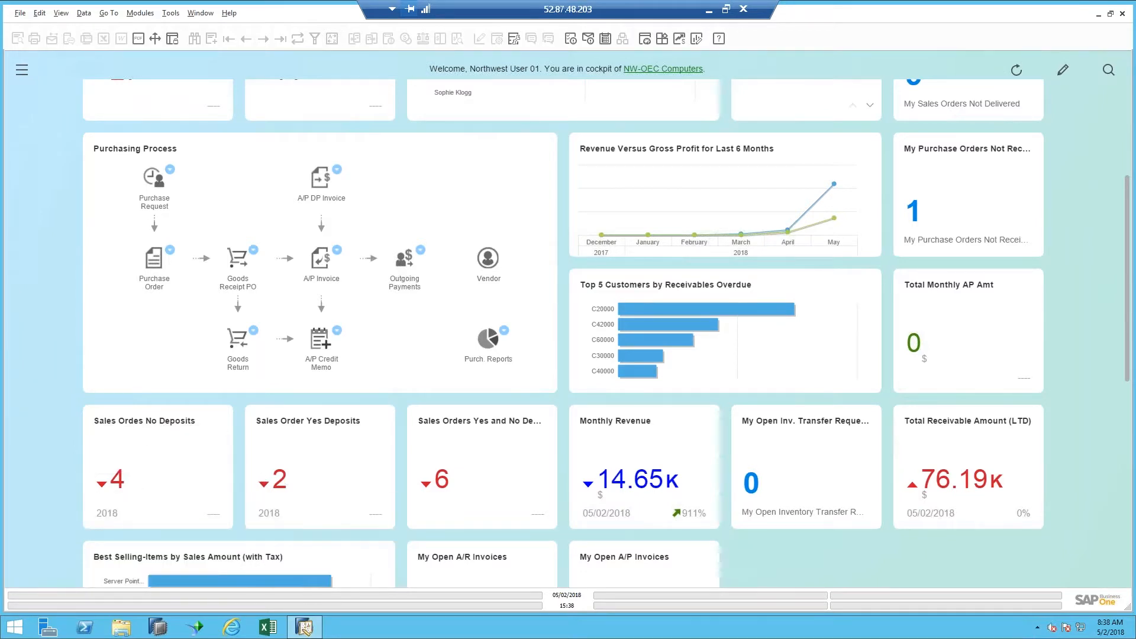
mouse_move(484, 472)
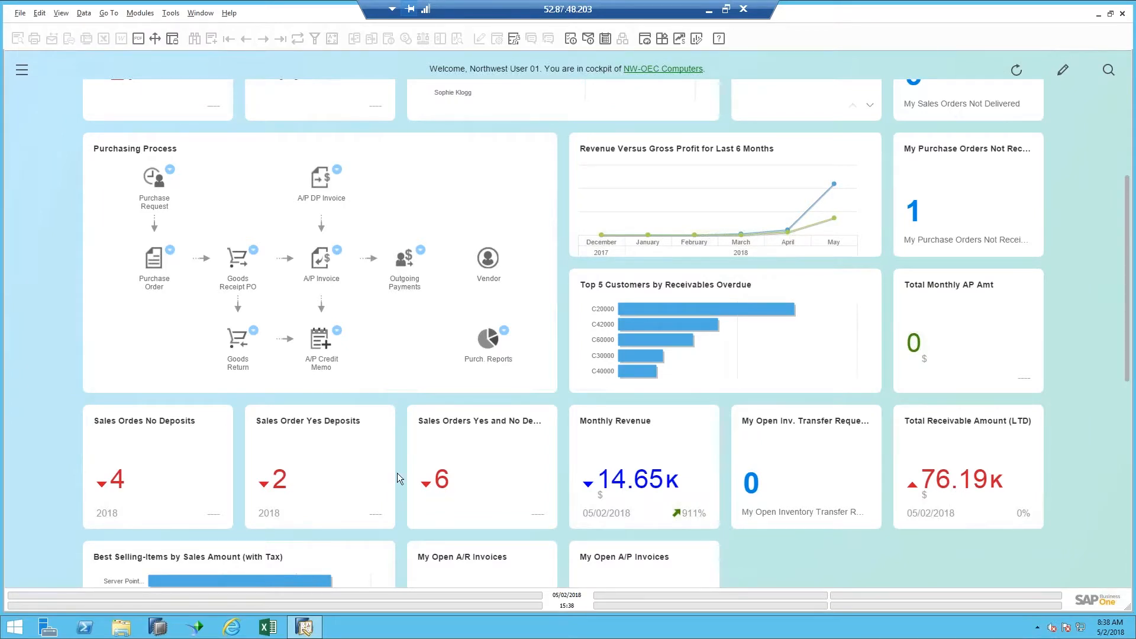
mouse_move(113, 463)
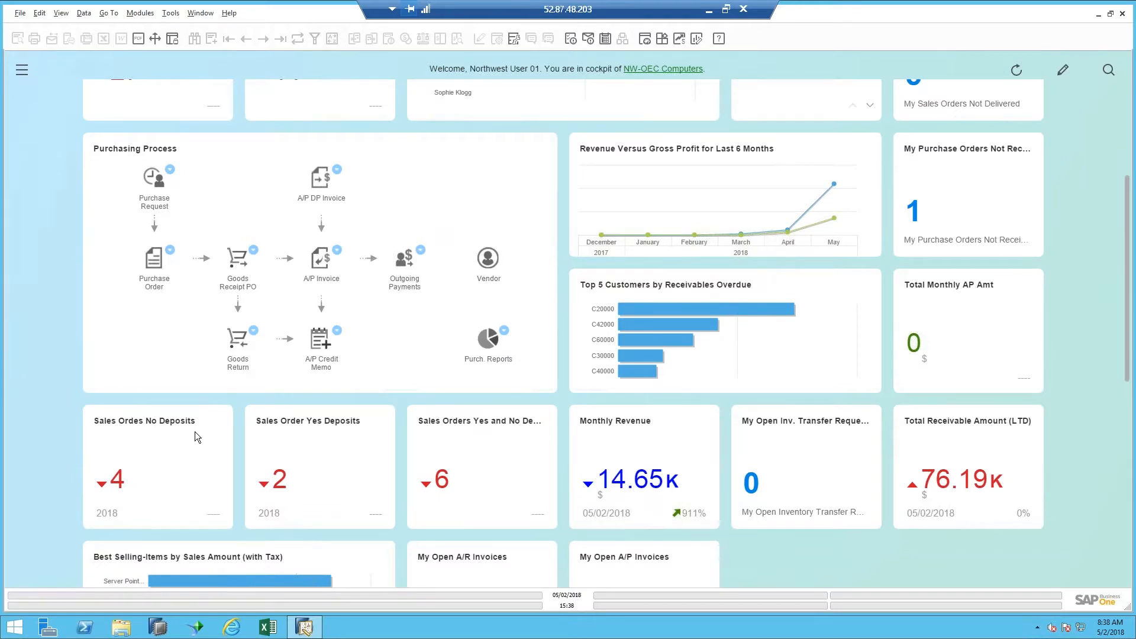
mouse_move(276, 451)
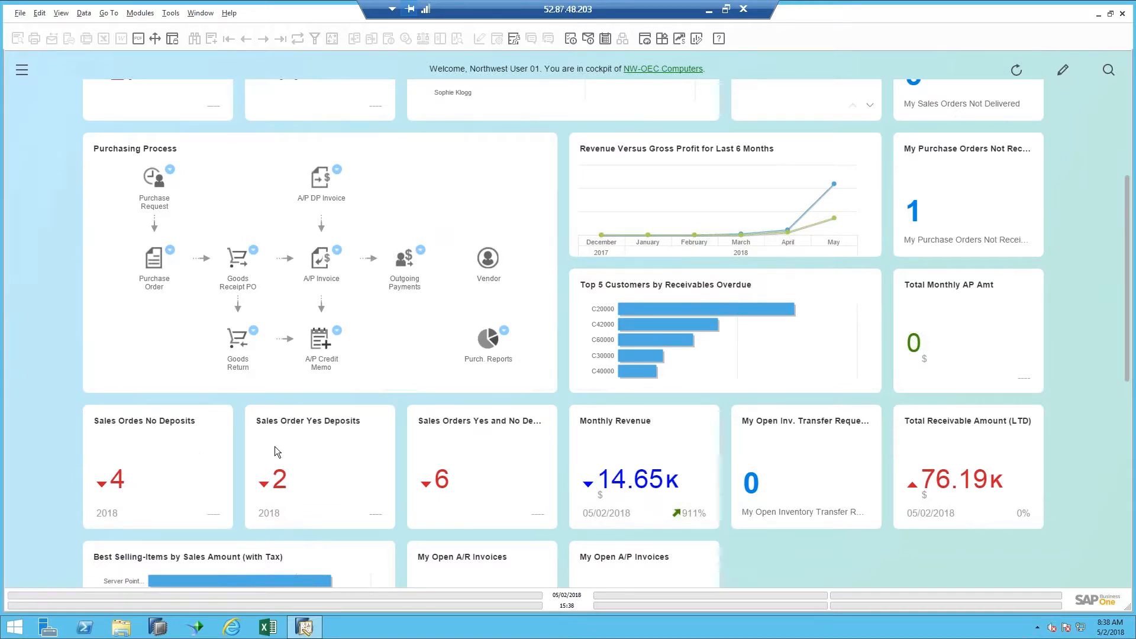
mouse_move(453, 480)
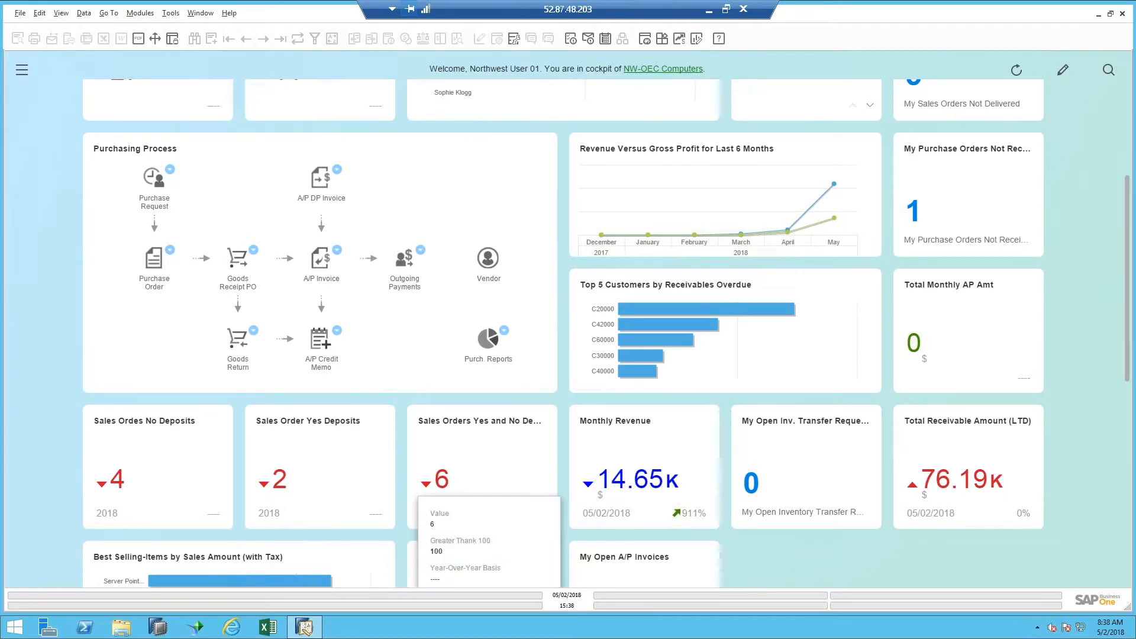
mouse_move(416, 476)
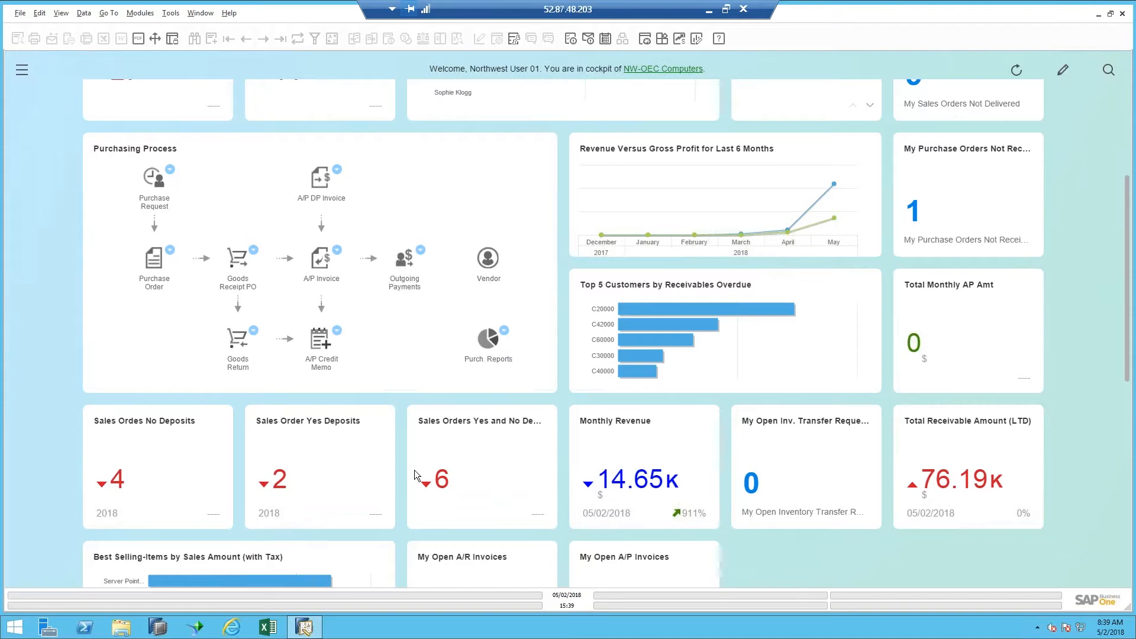
mouse_move(543, 311)
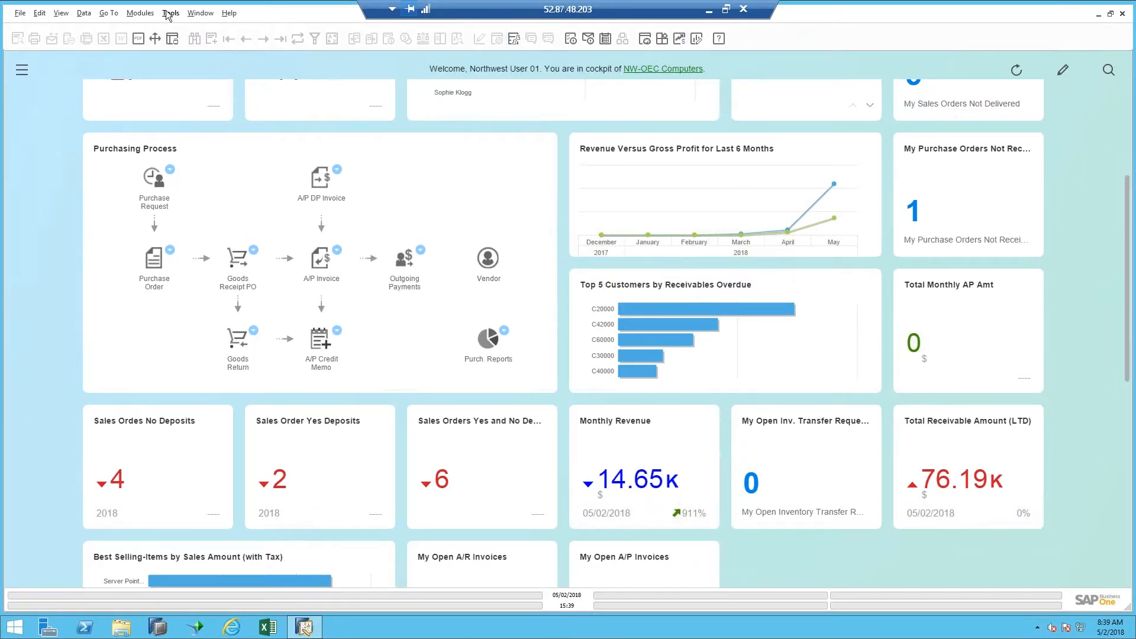
Launch the Pervasive Analytics Designer from Tools and begin a New KPI.
click(170, 12)
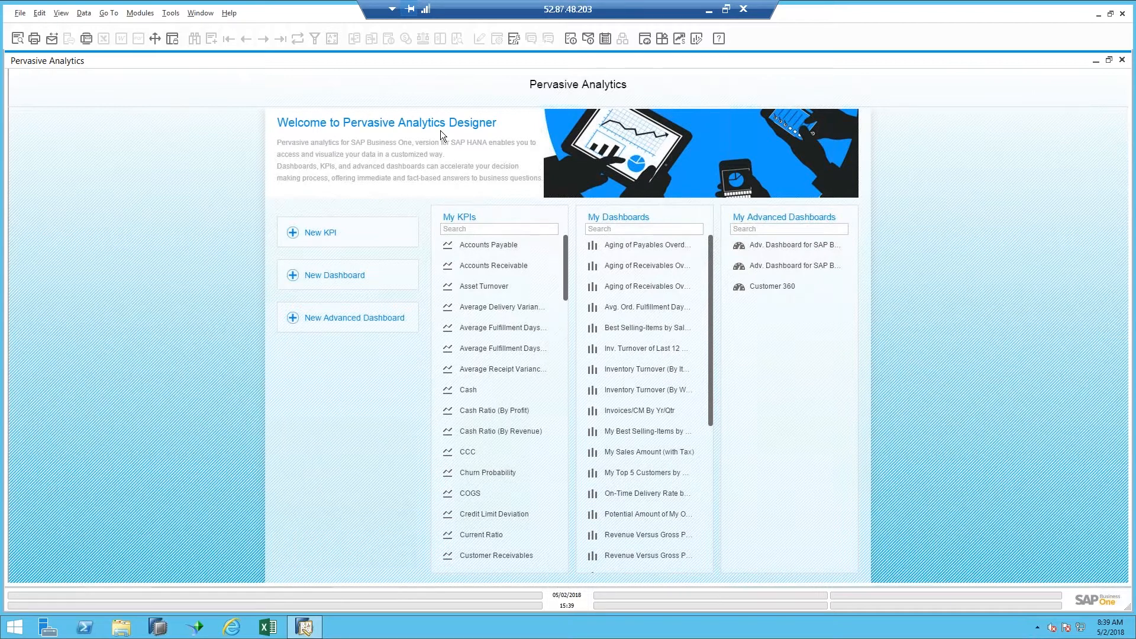
mouse_move(309, 243)
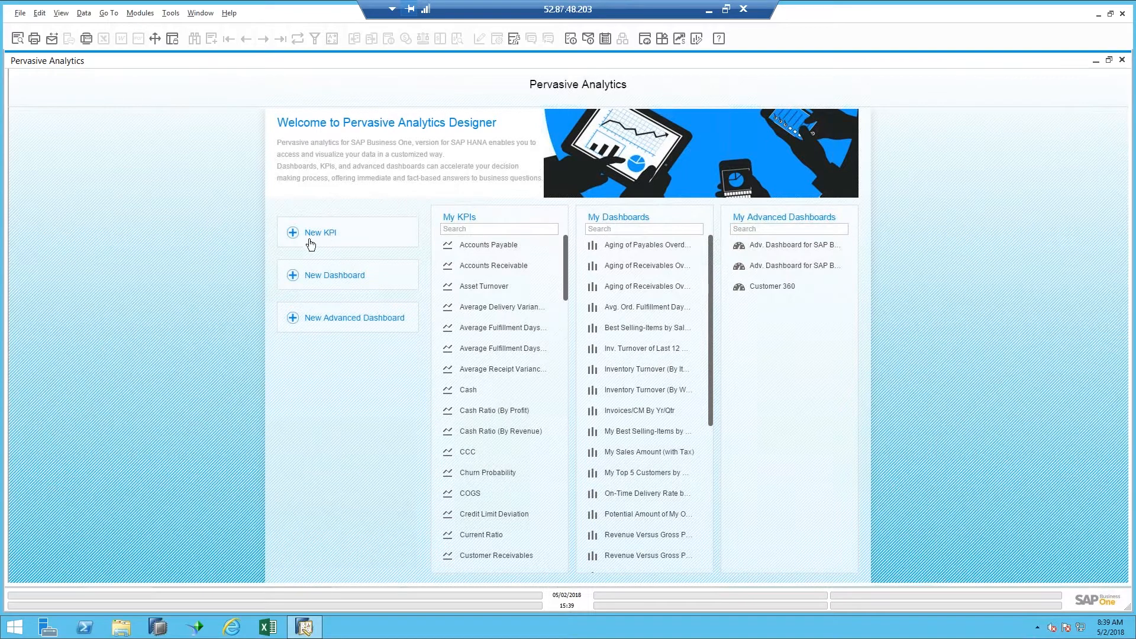
mouse_move(309, 240)
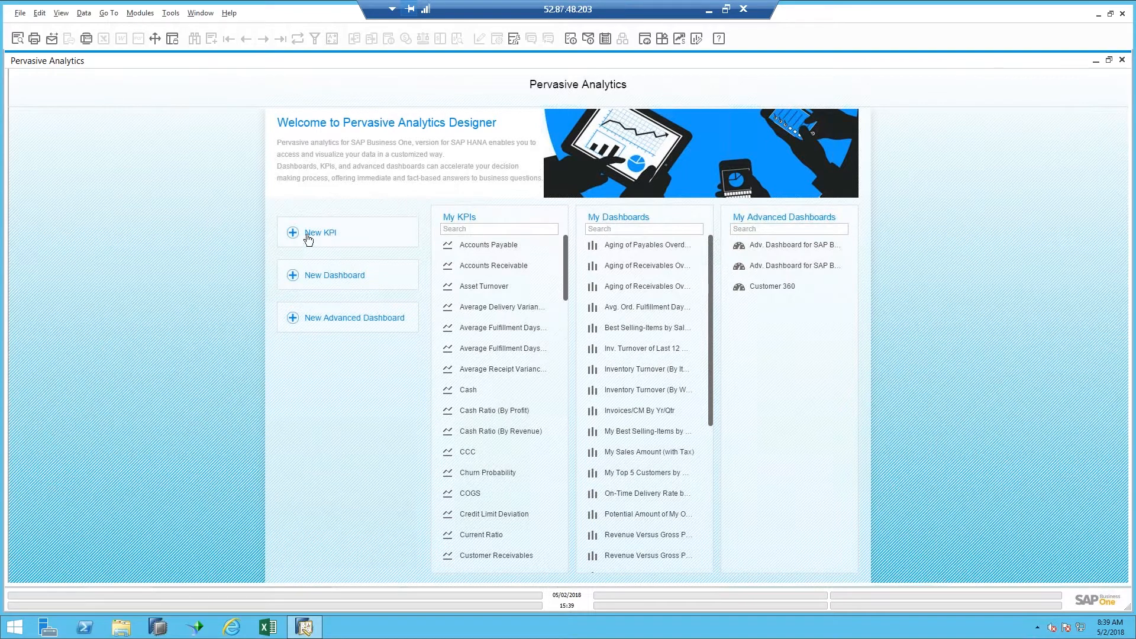
click(320, 232)
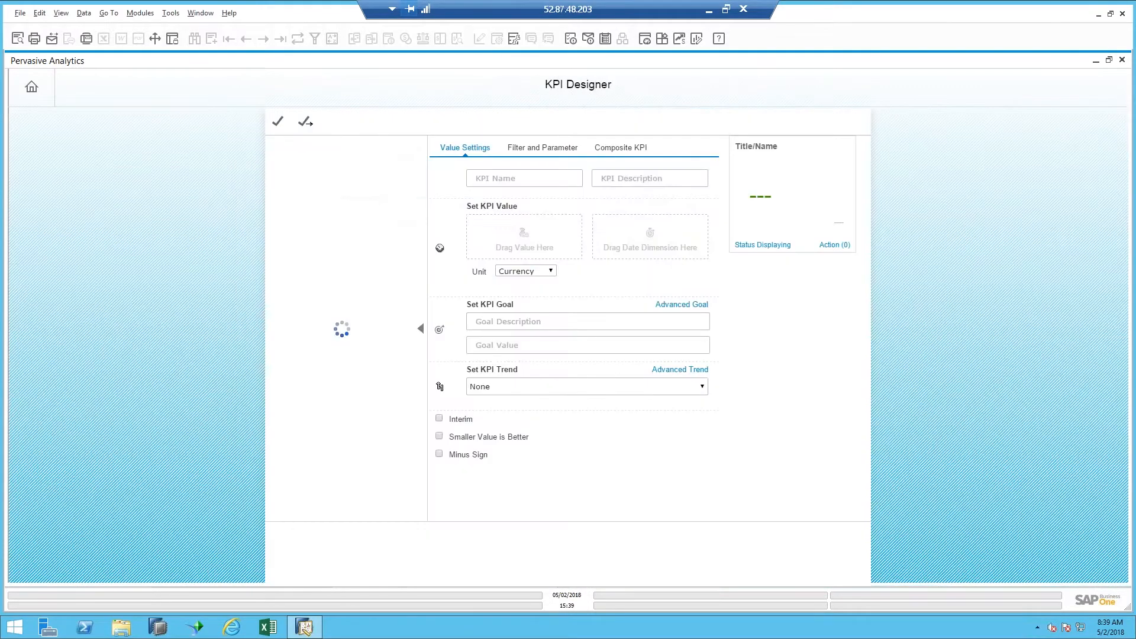